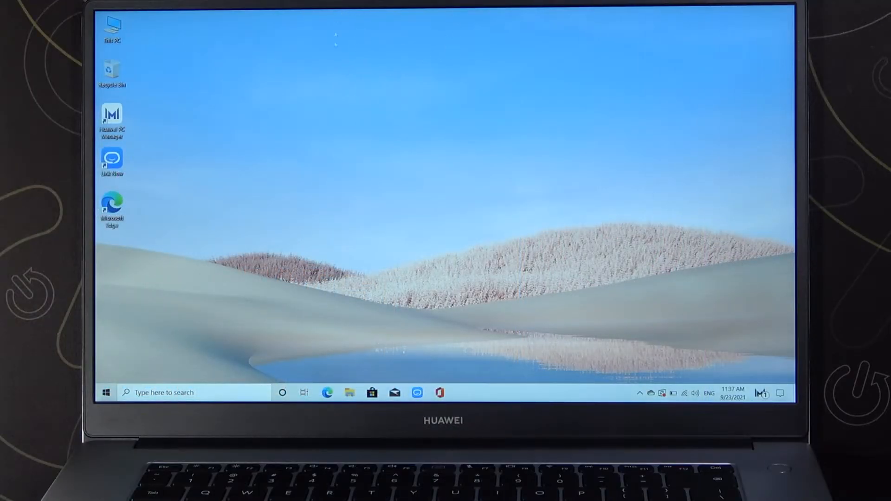
mouse_move(365, 117)
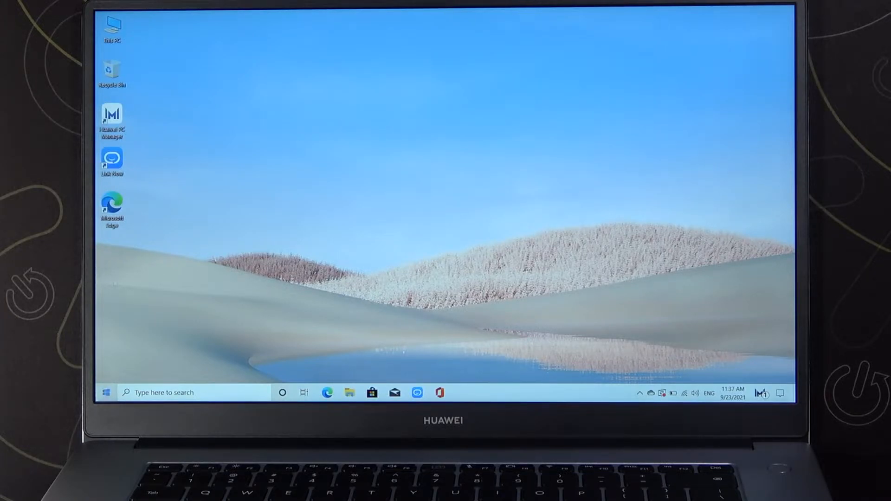
- Reach the Power & sleep page via Start, Settings and the System category
click(106, 391)
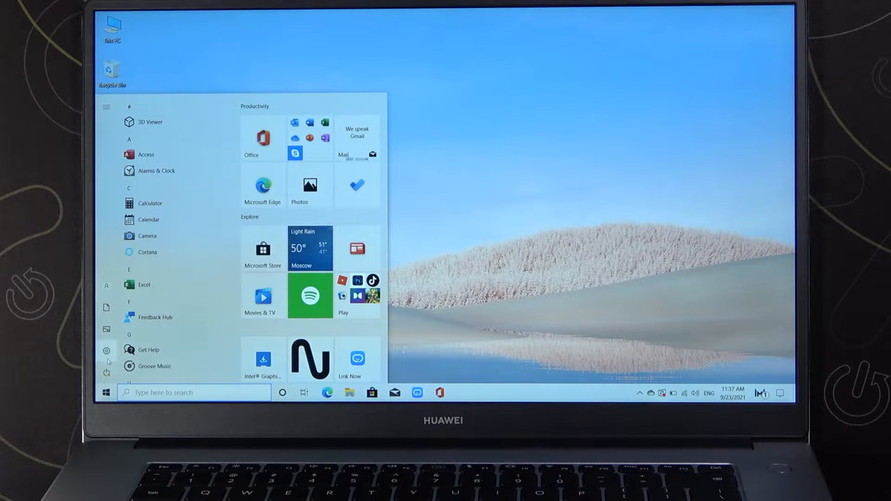
click(106, 350)
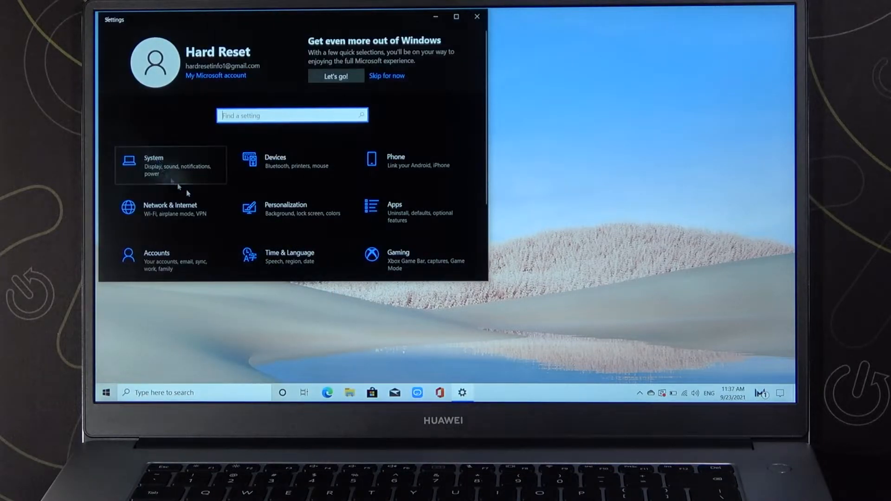
click(153, 166)
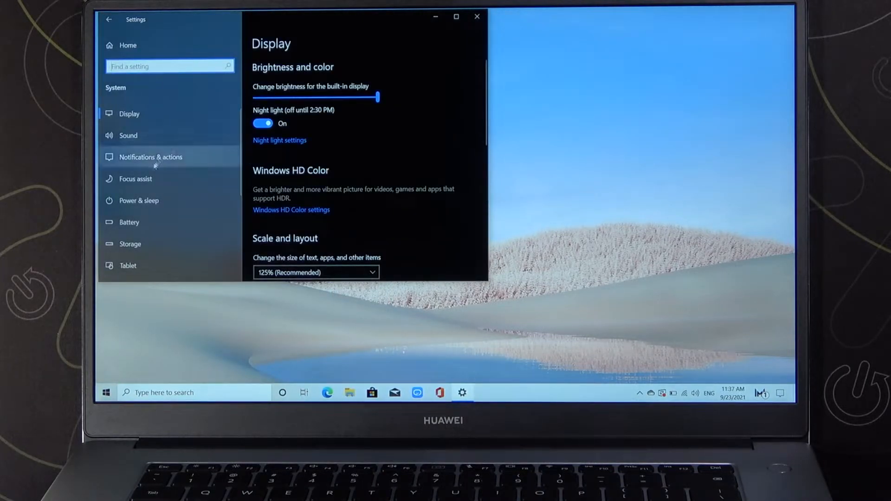
click(138, 201)
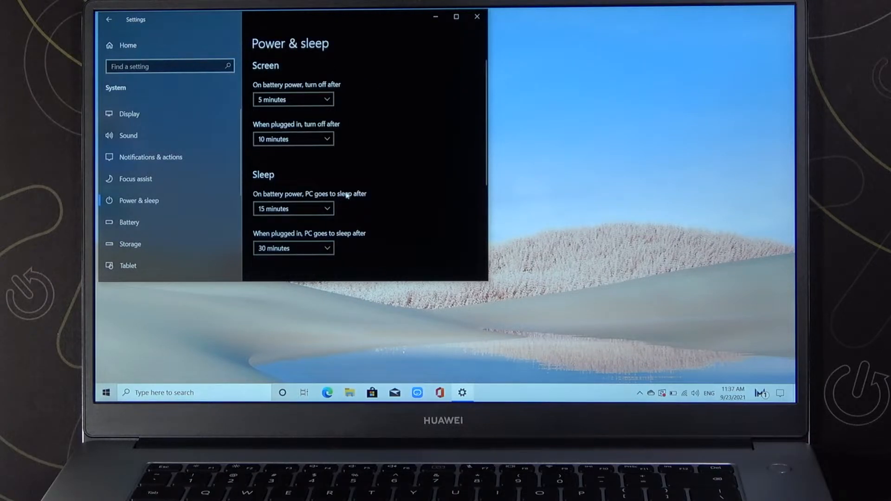
mouse_move(361, 152)
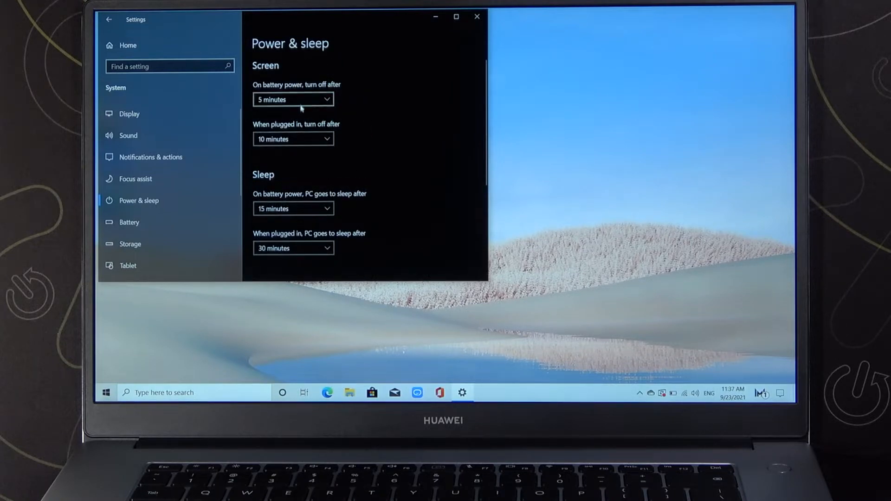
mouse_move(366, 108)
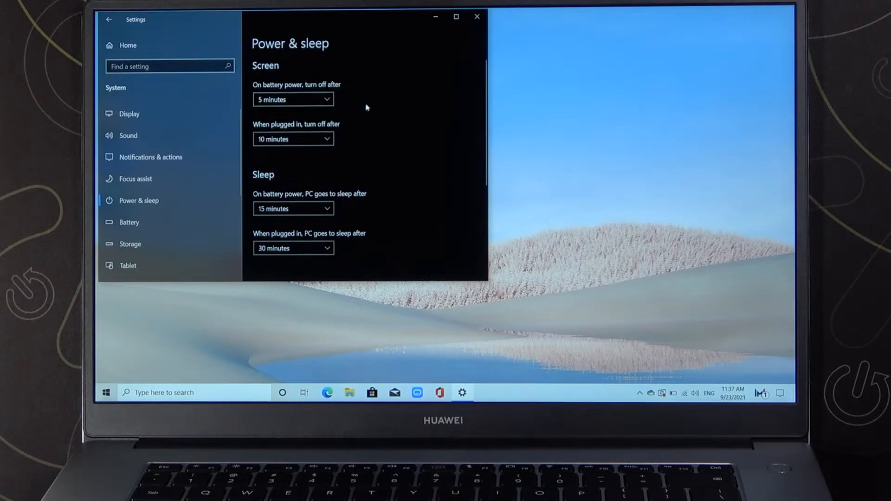
- Choose 20 minutes as the on-battery screen-off timeout from its dropdown
click(292, 100)
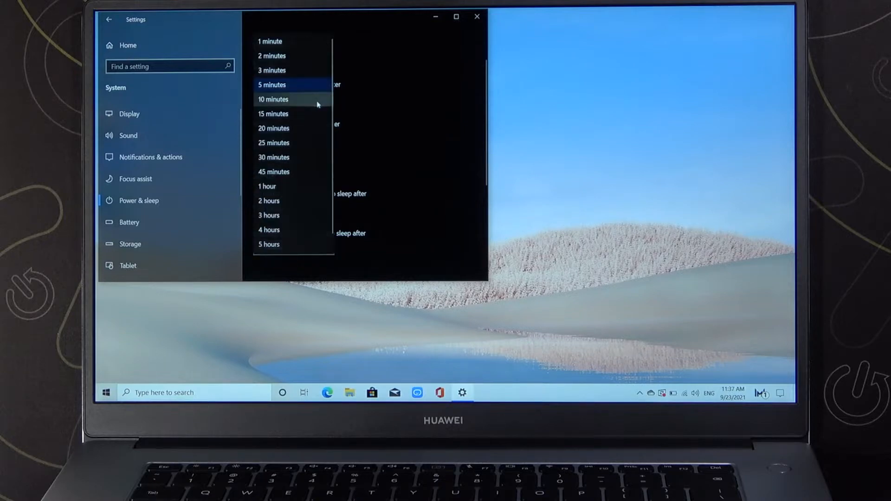
click(271, 84)
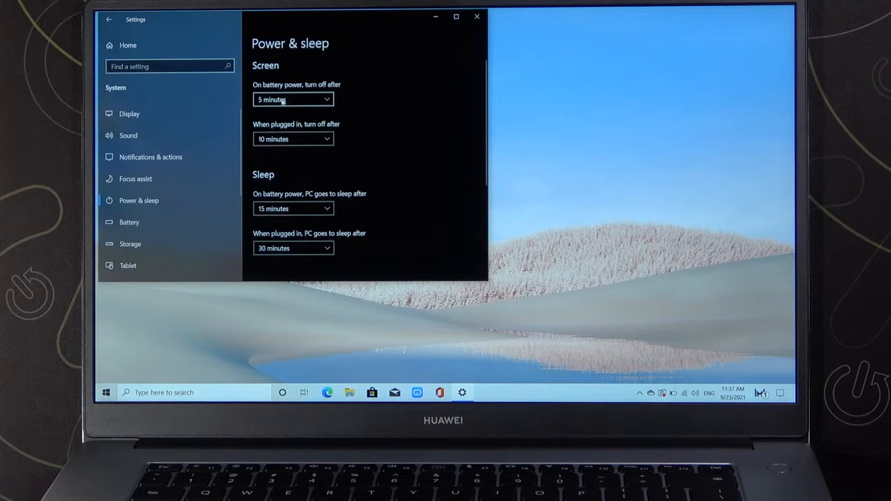
mouse_move(307, 103)
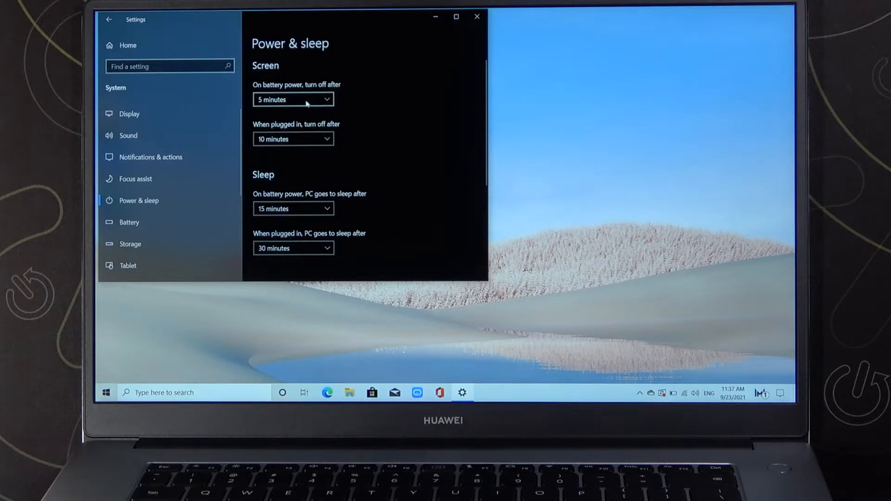
click(292, 100)
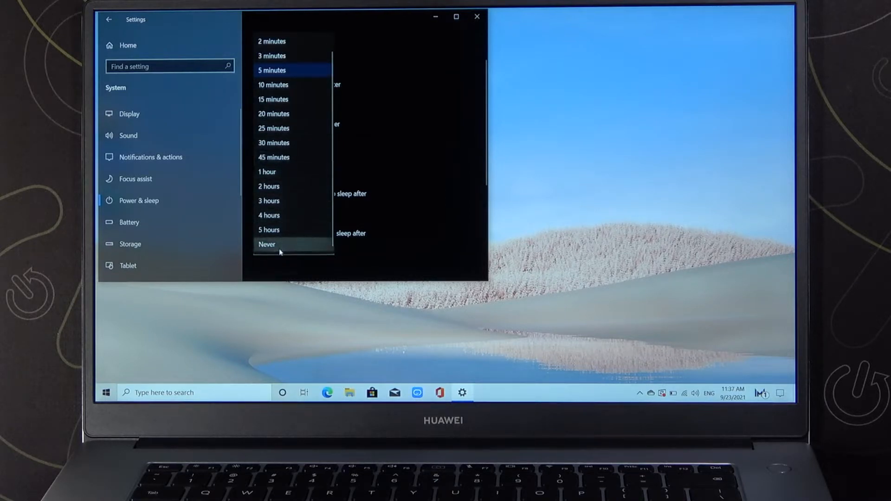
click(268, 245)
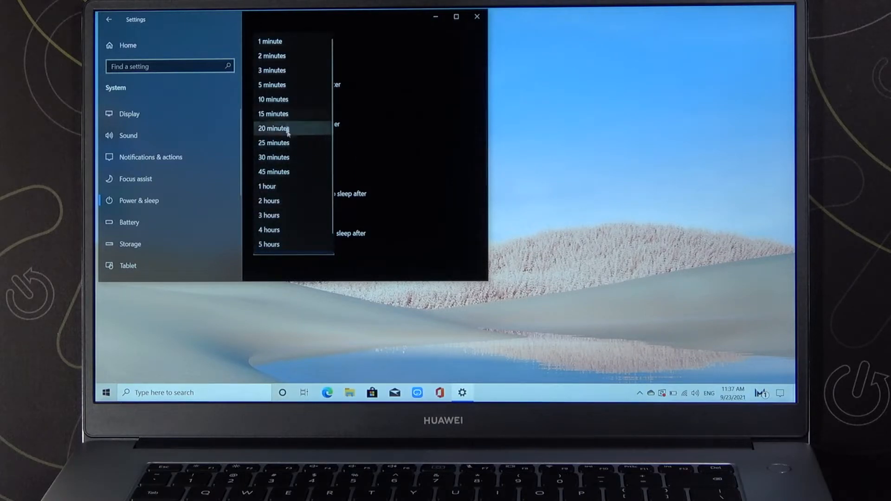
click(272, 128)
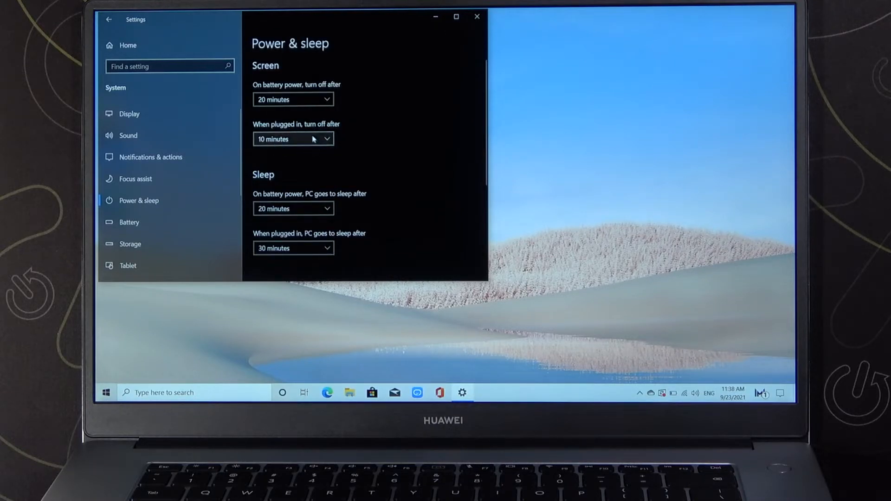
- Set sleep to 1 hour on battery and Never when plugged in
scroll(down, 3)
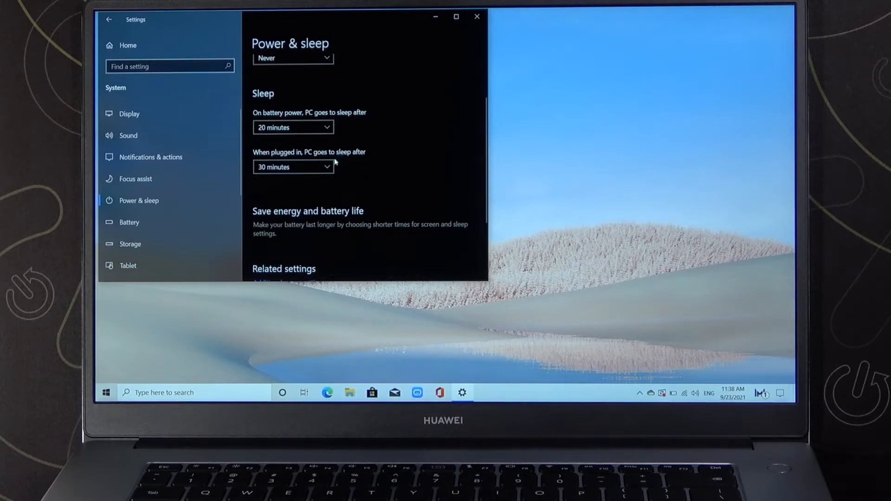
mouse_move(293, 127)
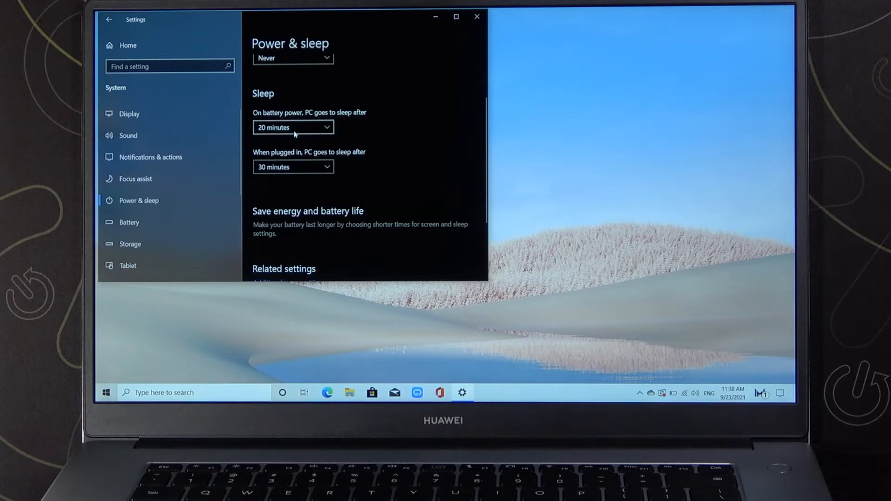
click(292, 127)
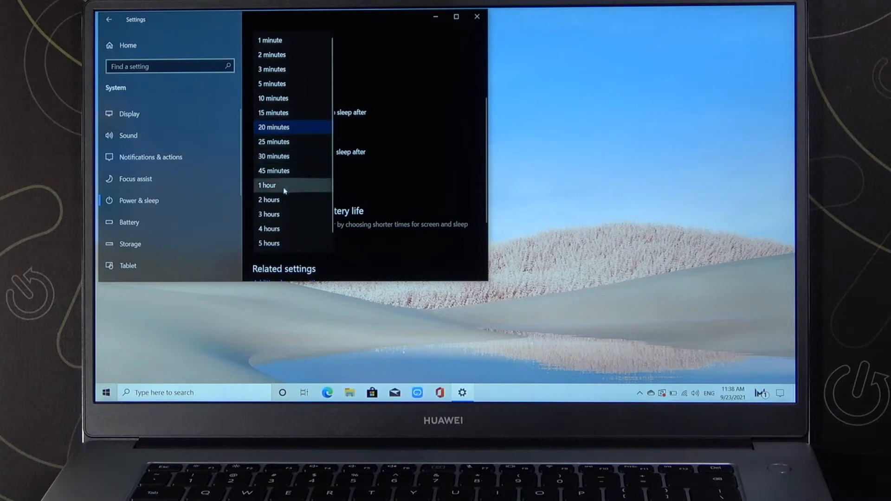
click(267, 185)
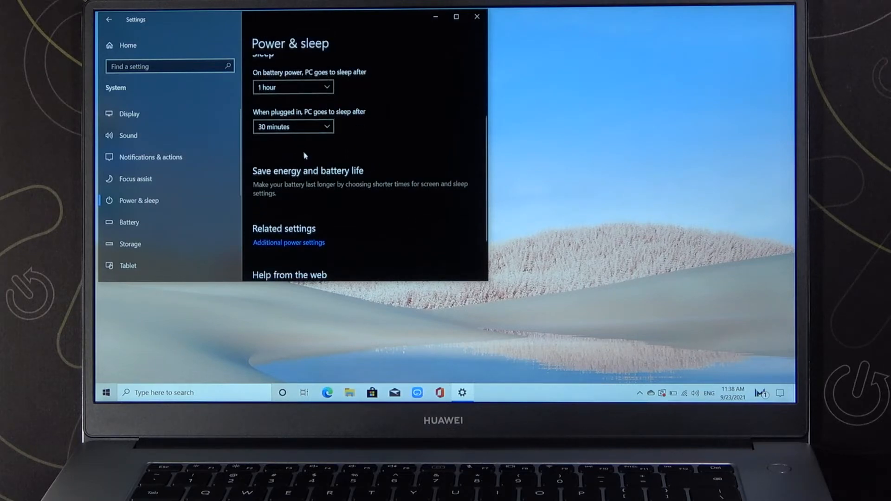
click(292, 126)
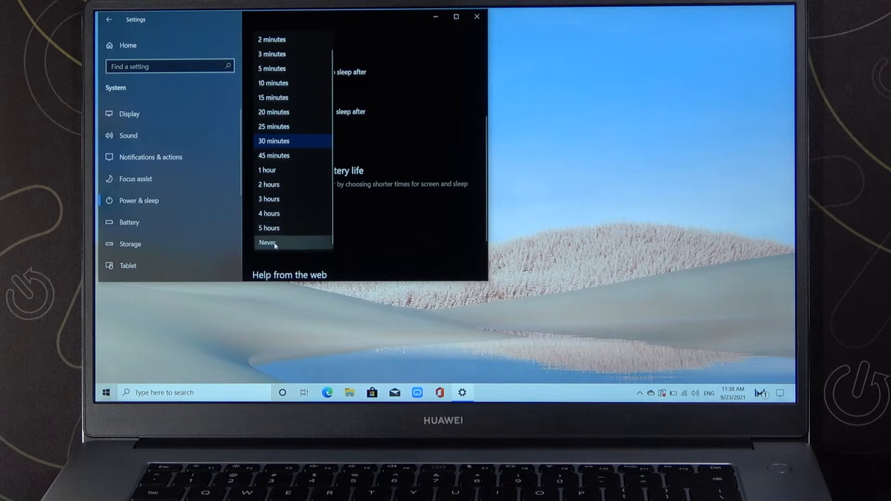
click(267, 242)
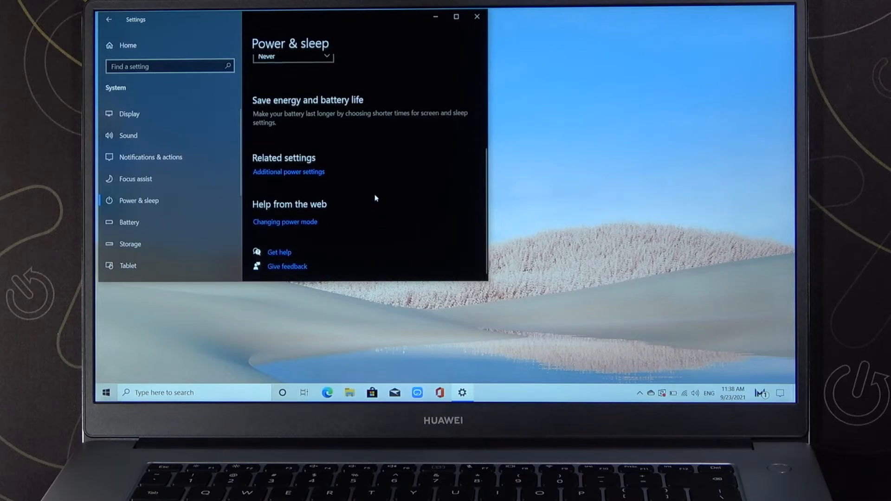
scroll(up, 3)
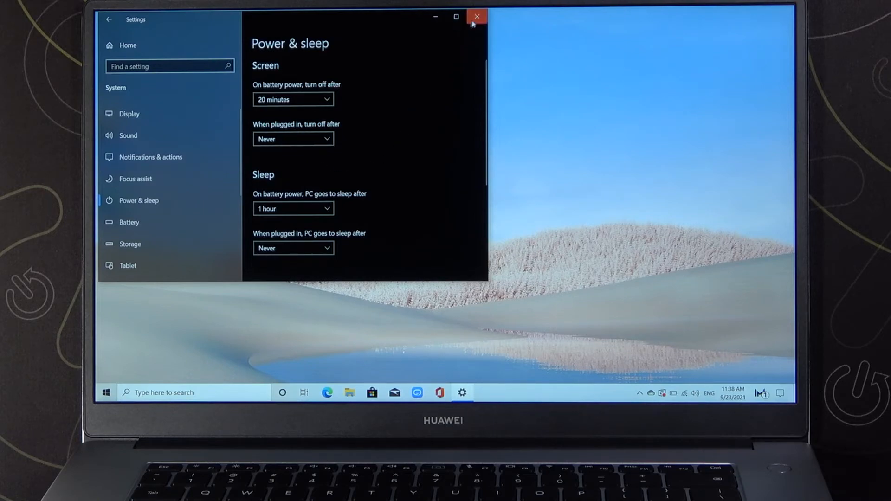
click(292, 99)
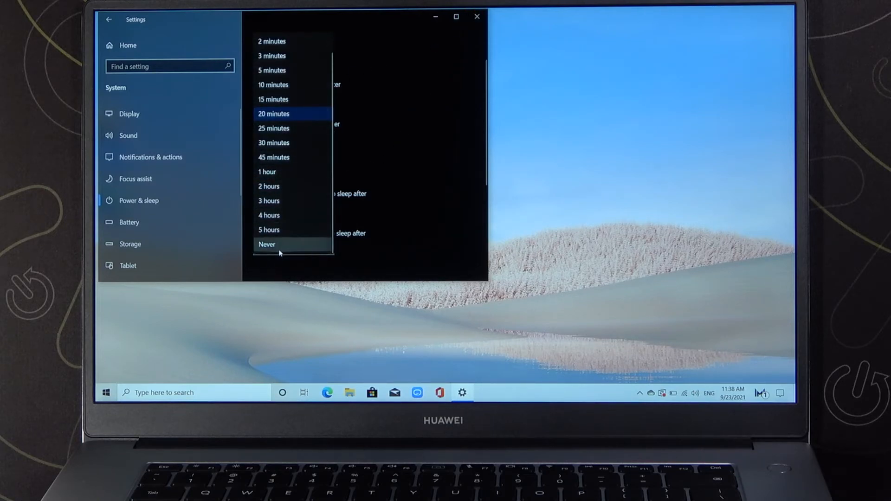